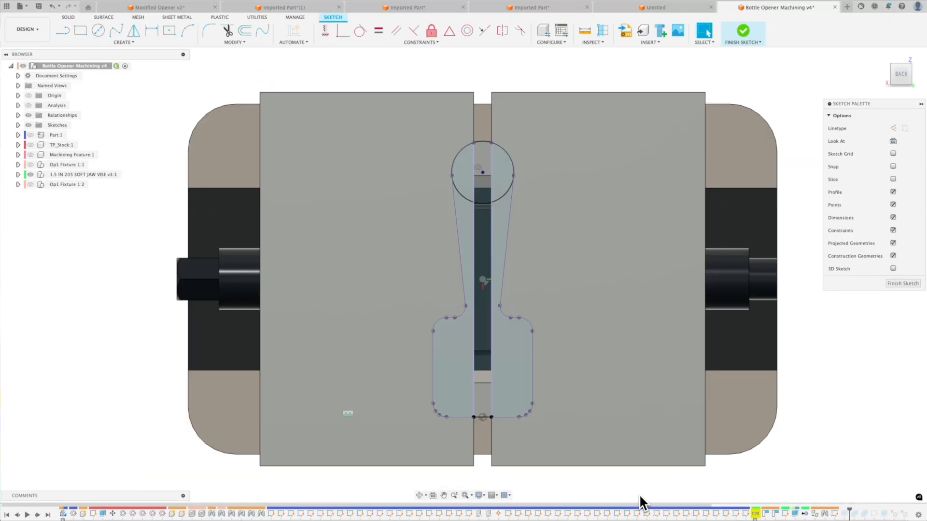
Extrude the sketched opener profile as a cut through both soft jaws and view the pocket from below
click(452, 354)
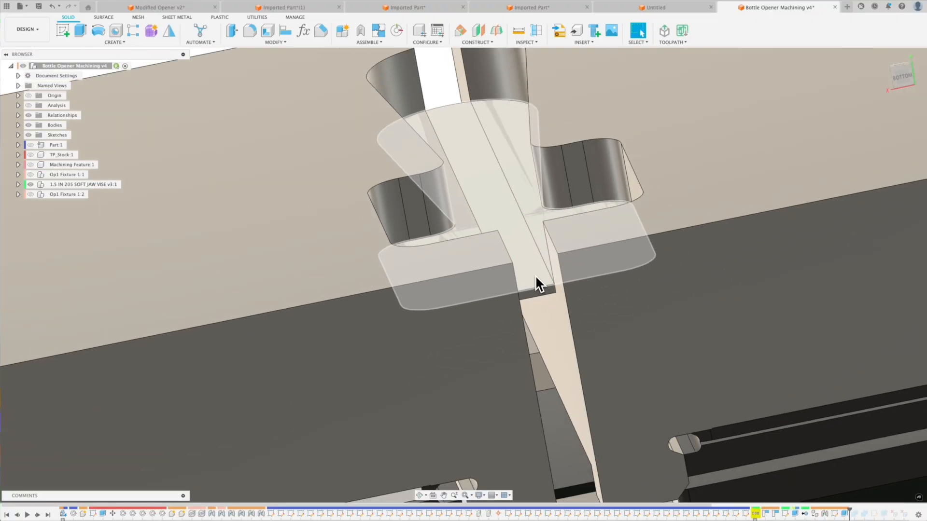
click(535, 273)
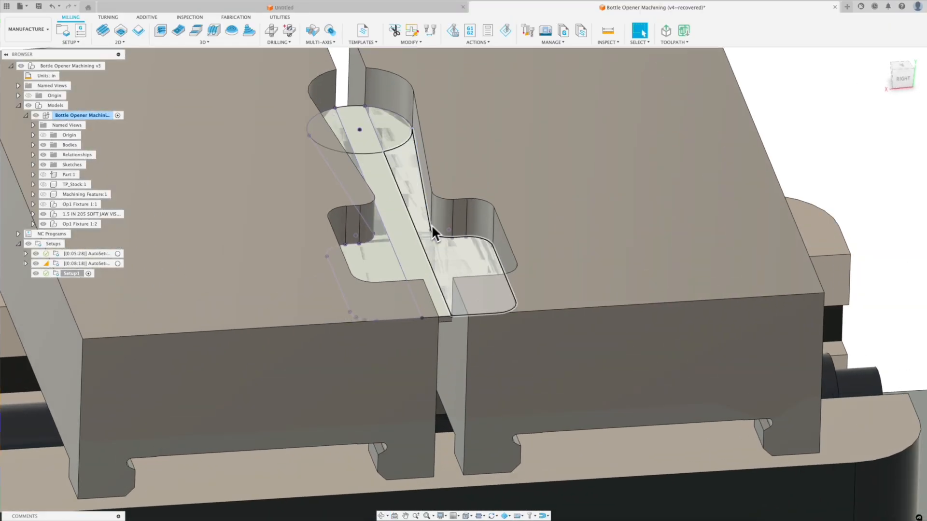
Add a 2D Adaptive Clearing operation using the #5 1/4" flat end mill with the aluminum preset
click(119, 31)
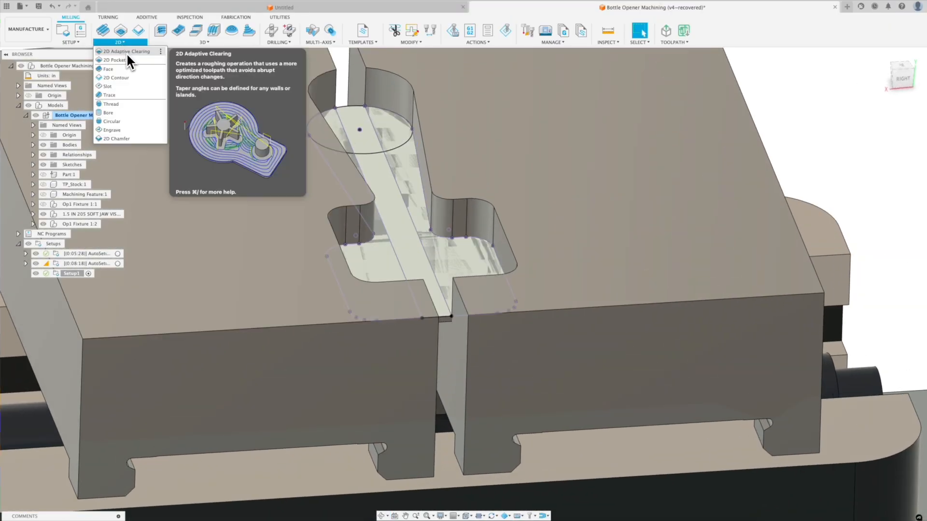
click(126, 51)
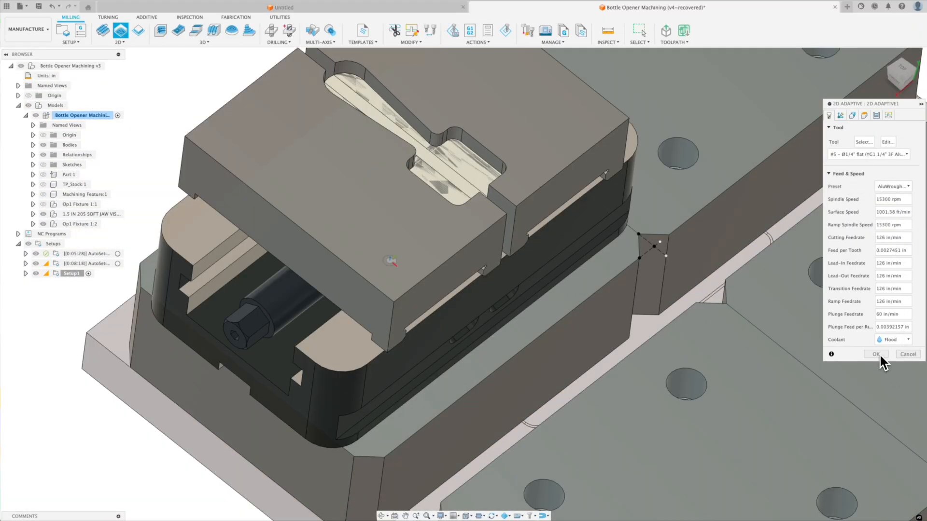
click(876, 354)
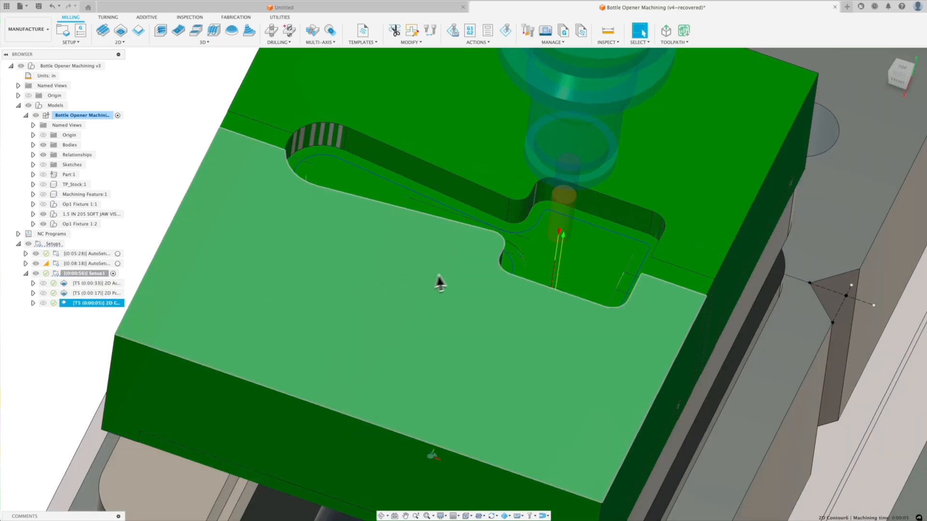
Add 2D Pocket and 2D Contour to Setup3 and post the code as NCProgram2
click(94, 292)
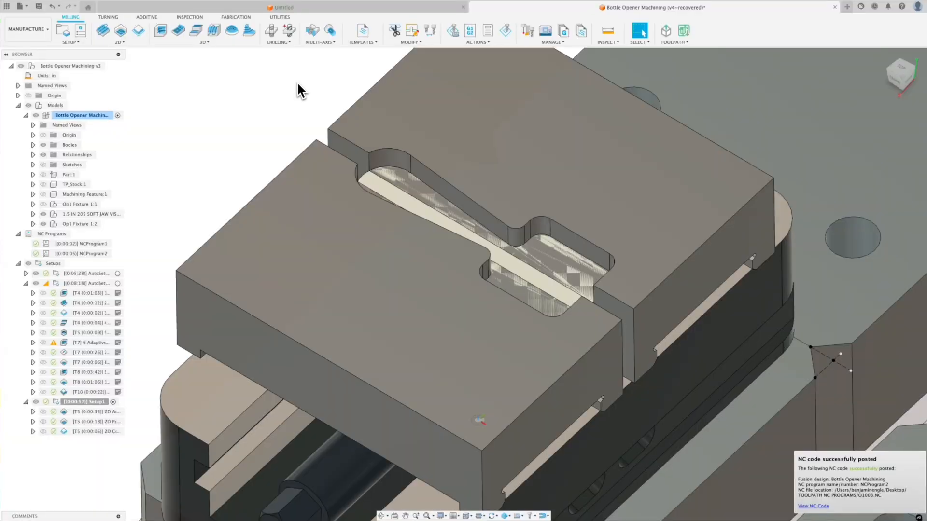
click(85, 283)
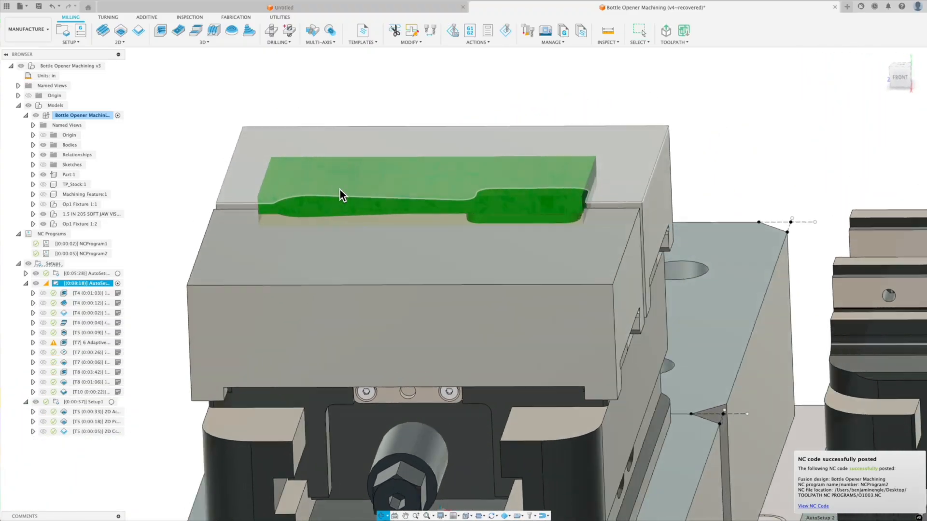
click(89, 294)
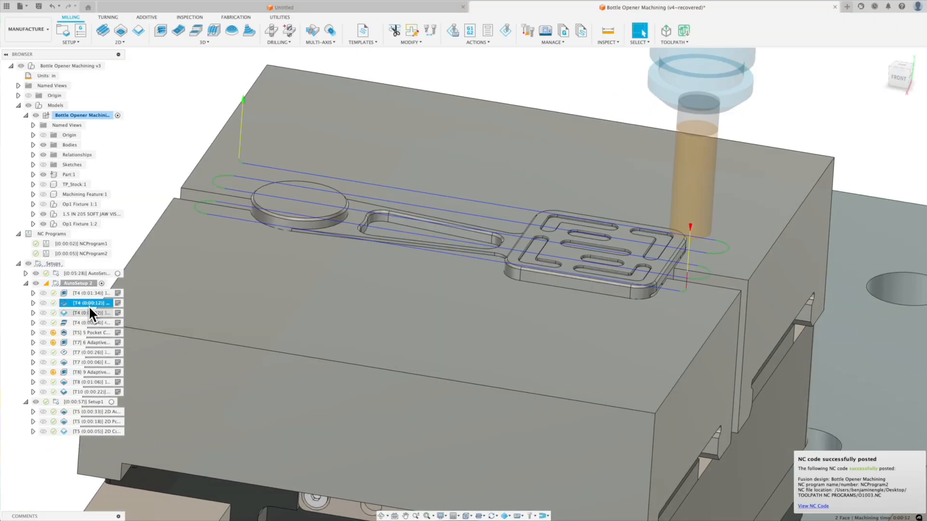
click(89, 312)
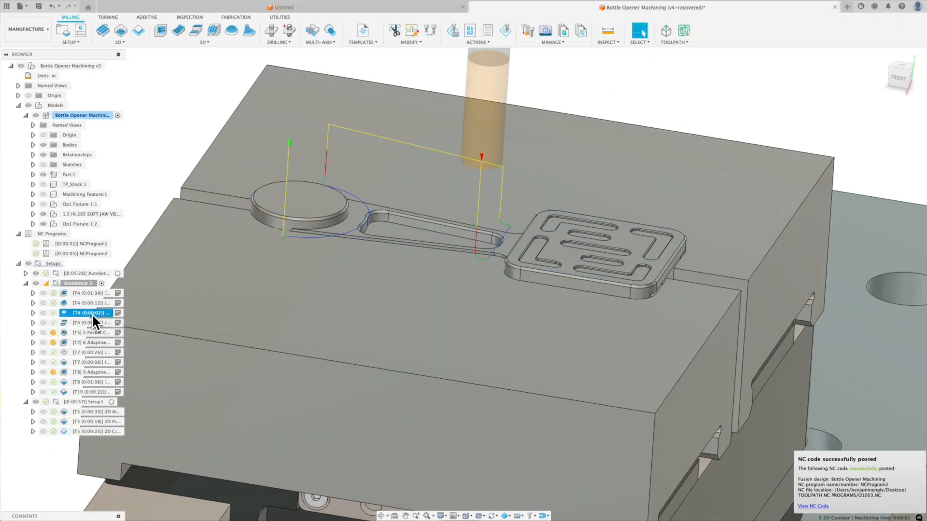
click(88, 322)
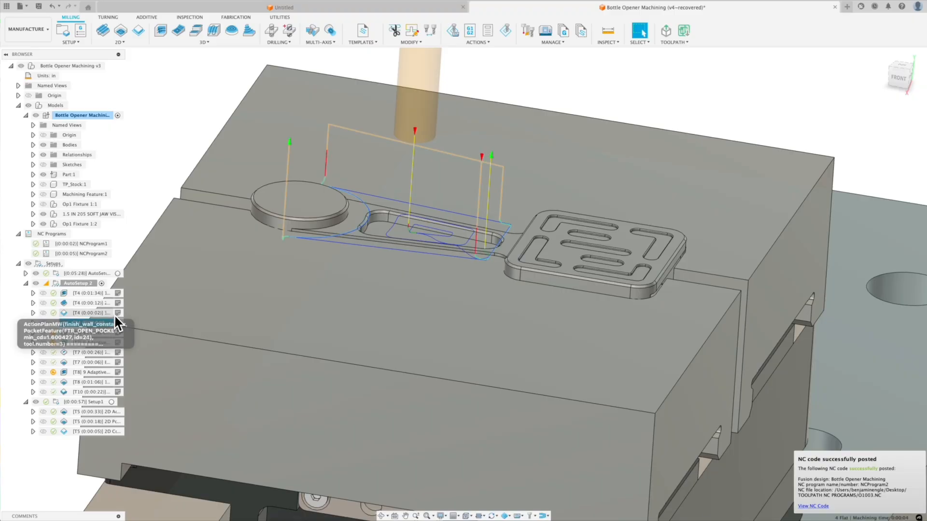
click(89, 332)
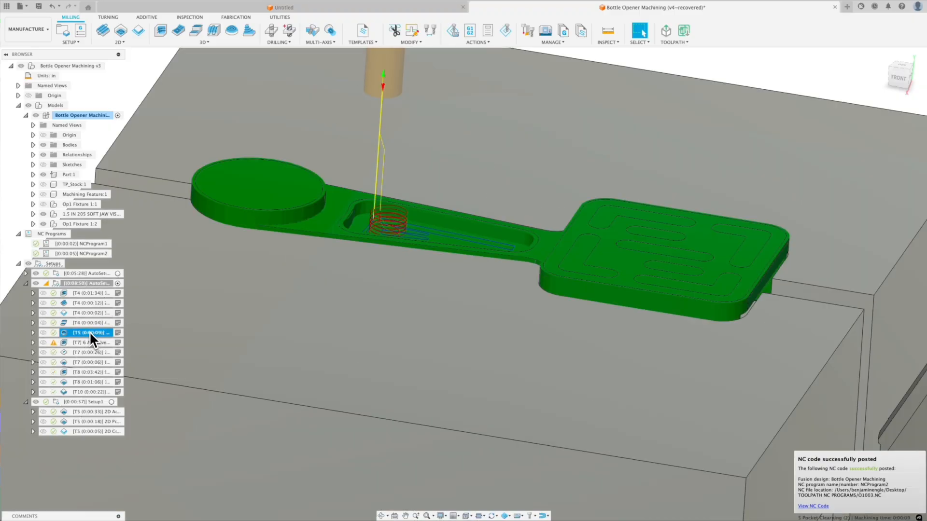
click(89, 342)
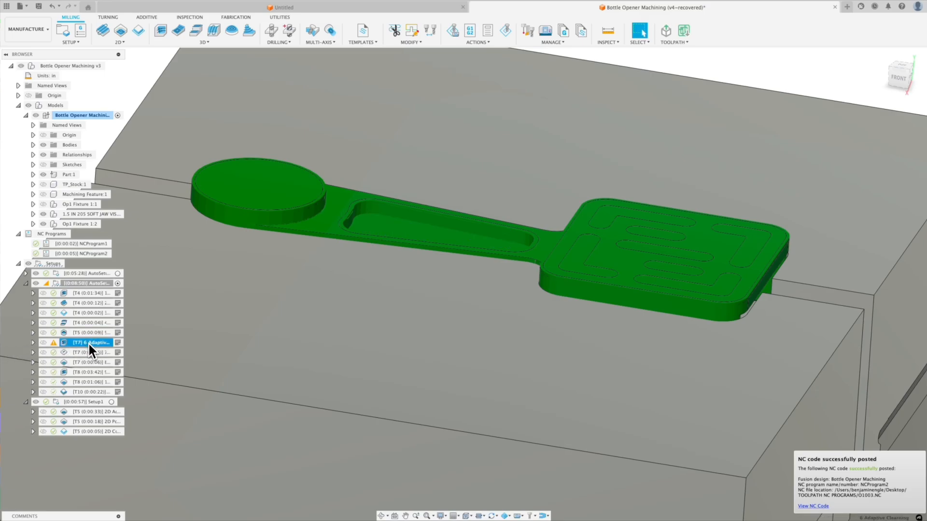
mouse_move(64, 351)
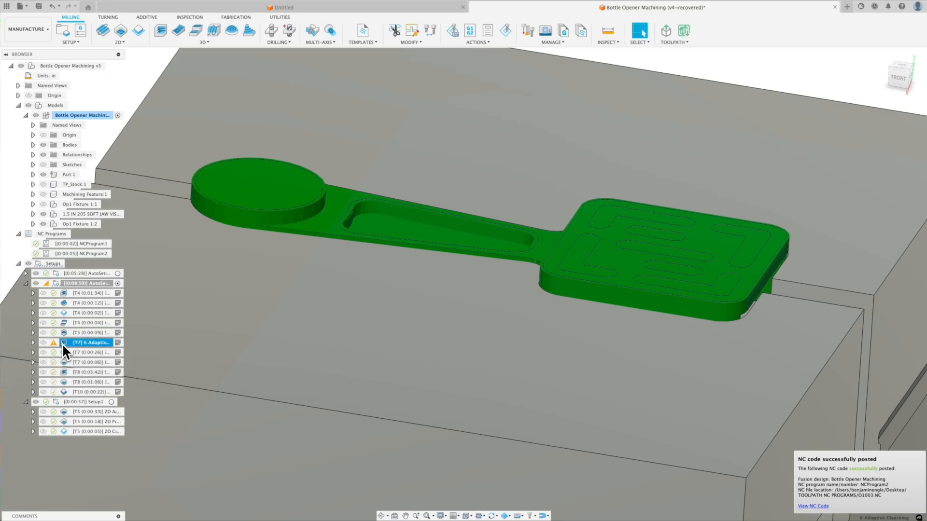
double_click(89, 343)
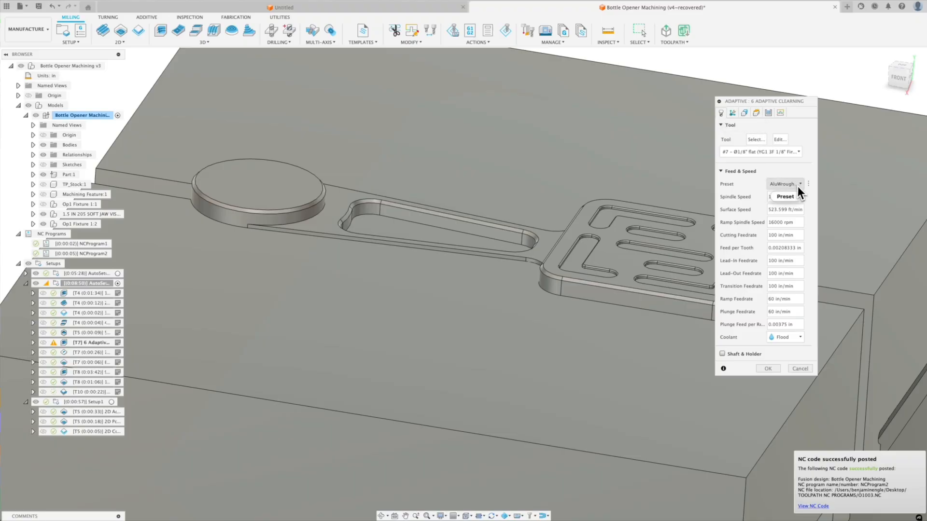
right_click(92, 341)
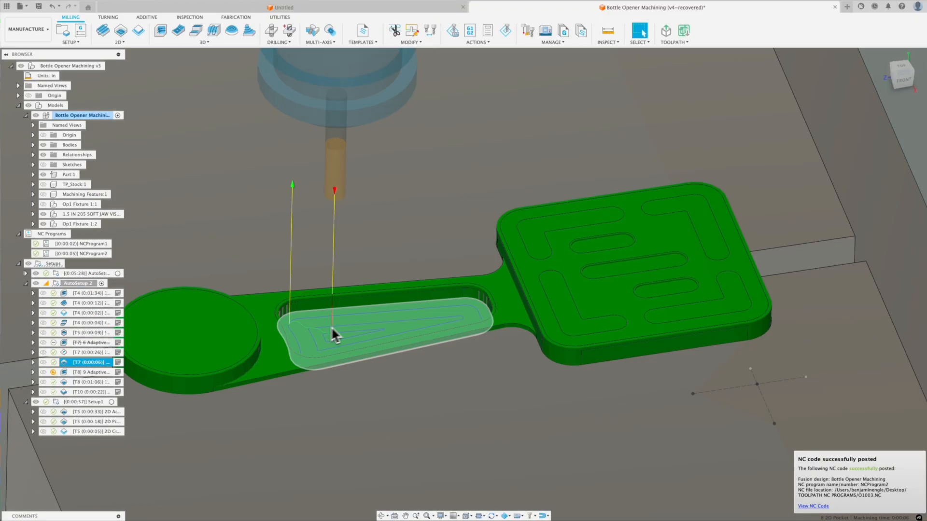
click(92, 371)
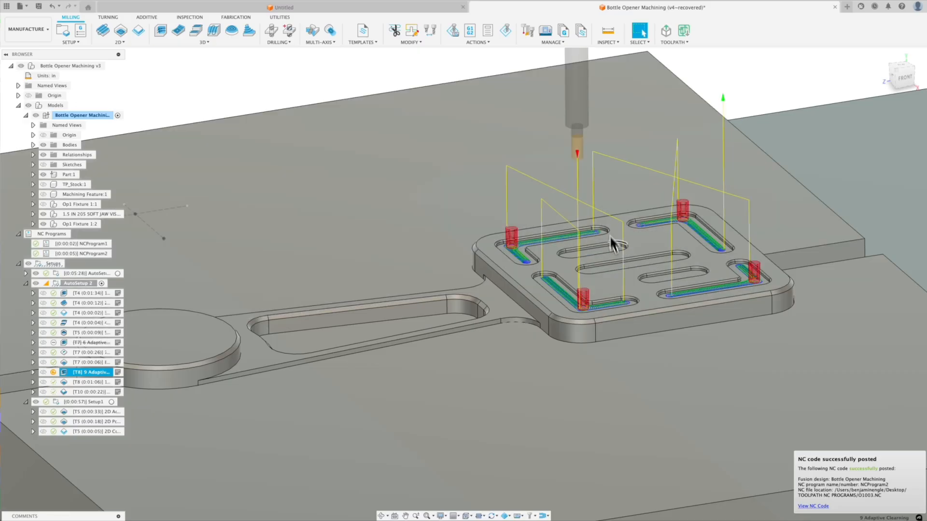
click(88, 383)
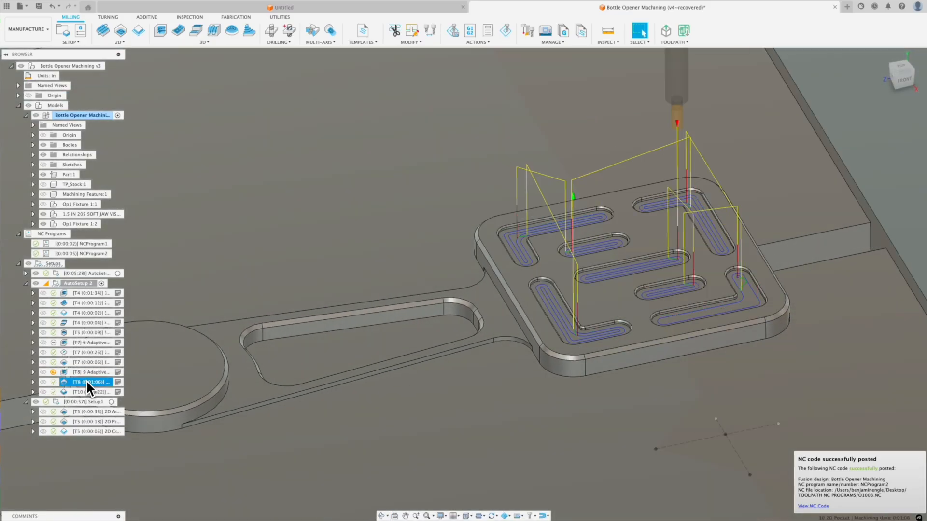
click(92, 392)
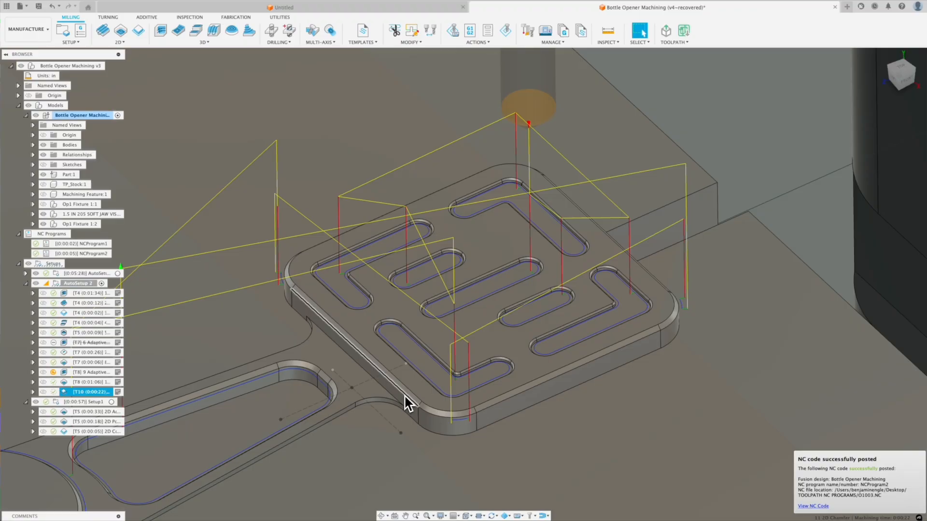
Review the existing 2D Chamfer's edge geometry, then duplicate it for a second chamfer
right_click(89, 392)
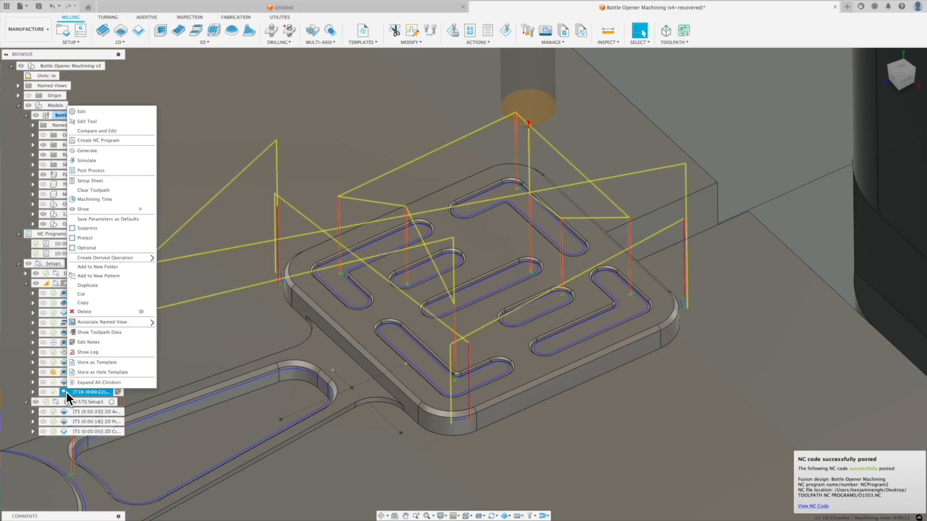
click(81, 111)
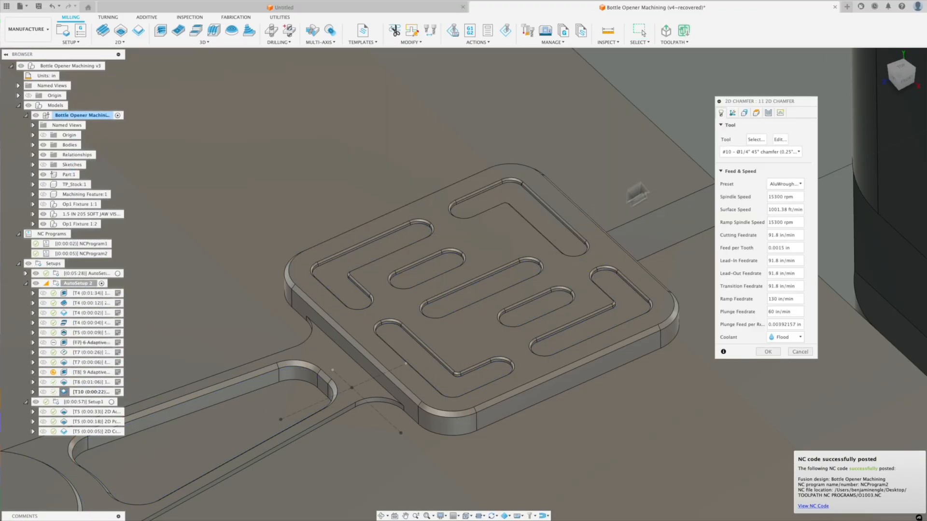
click(732, 113)
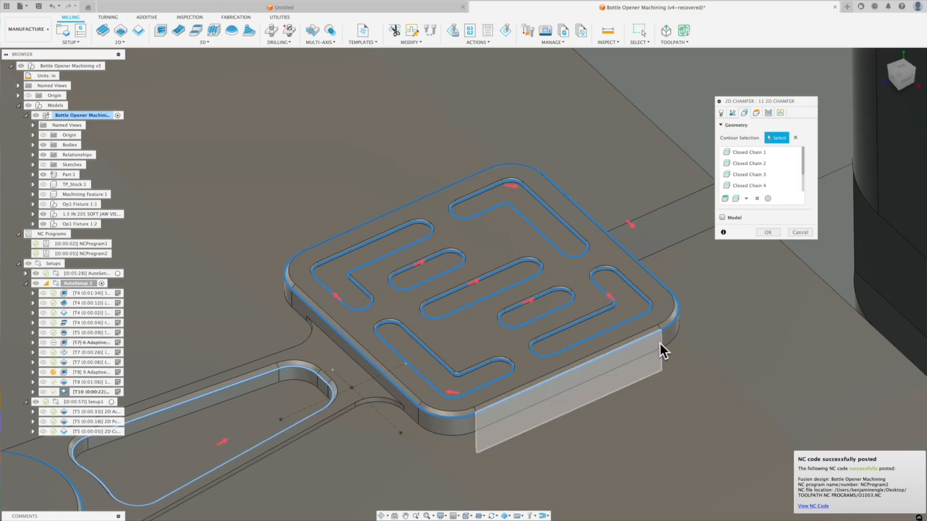
right_click(89, 392)
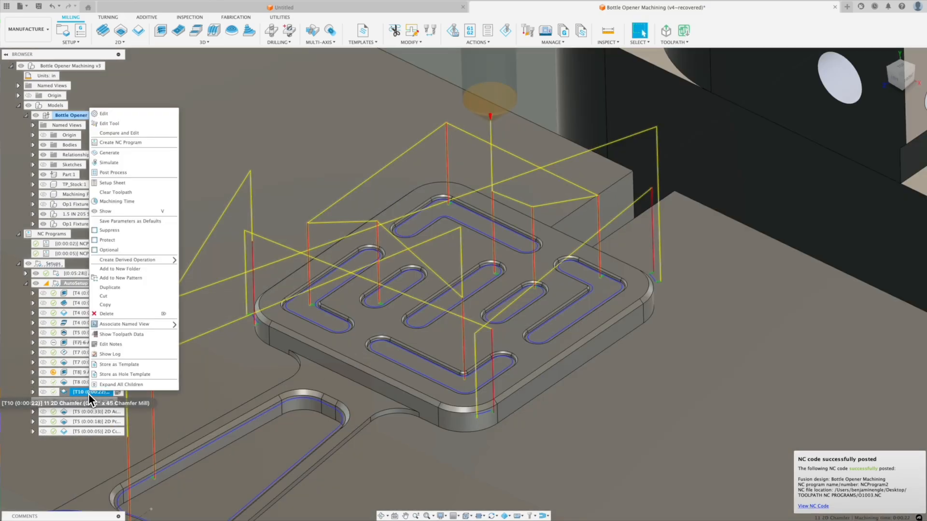
mouse_move(111, 287)
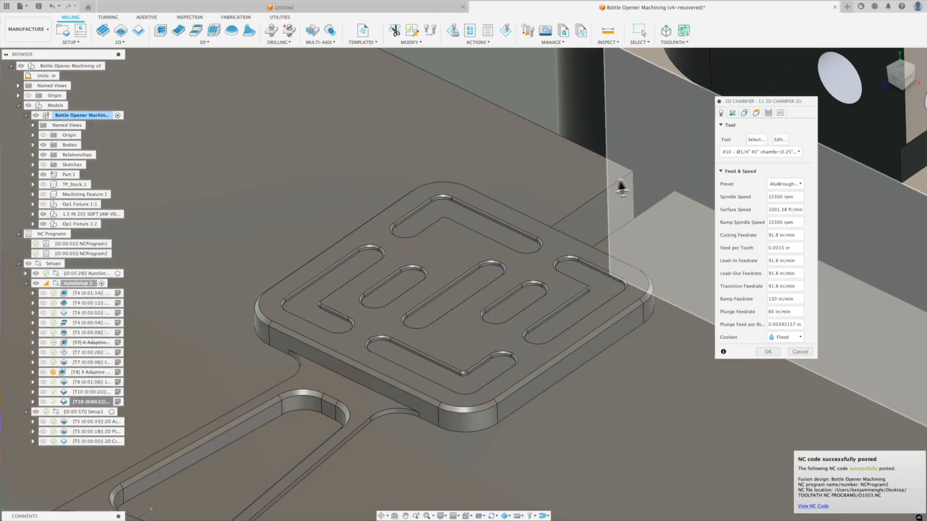
Point the new chamfer at the grip pad's outer edge with a Chamfer Tip Offset and preview it
click(732, 112)
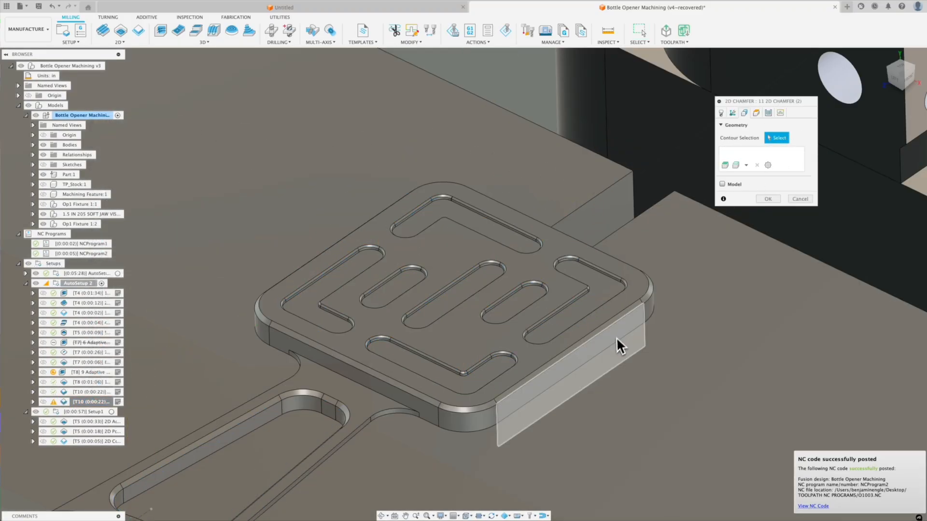
click(590, 365)
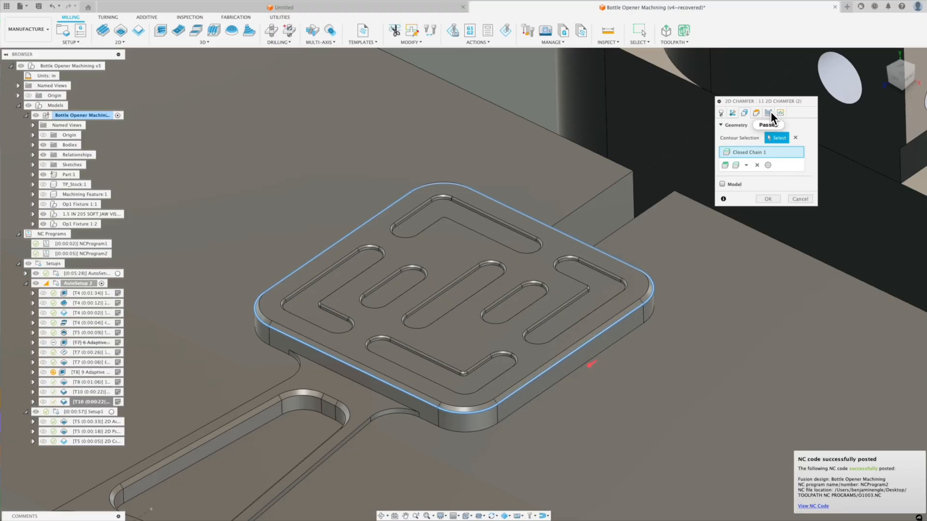
click(767, 112)
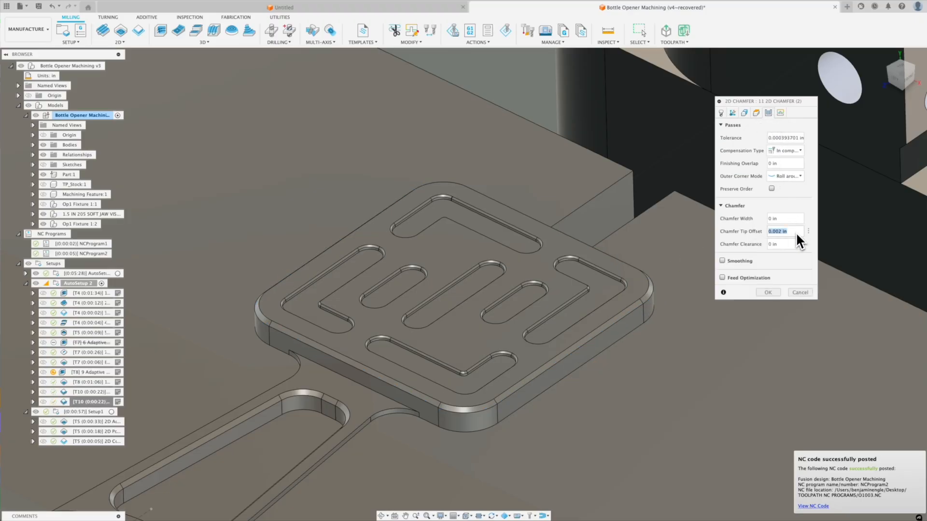
click(768, 291)
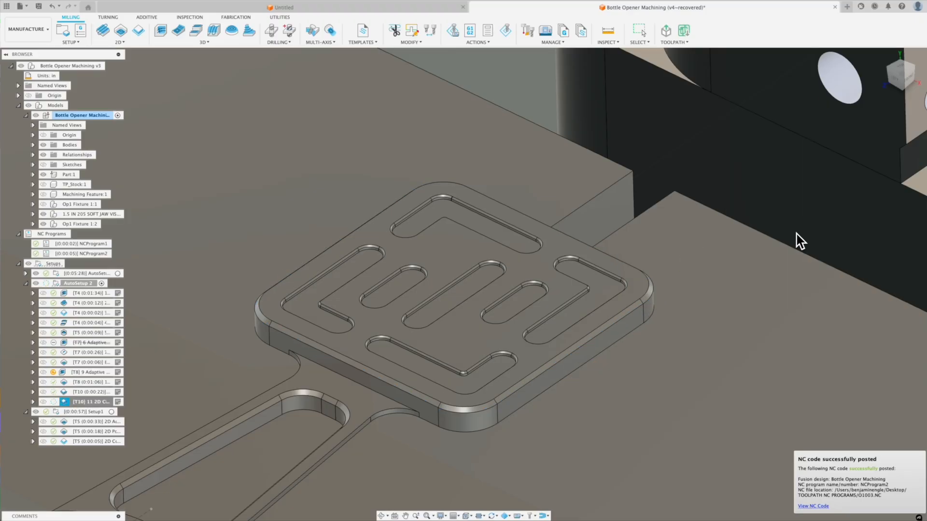
click(89, 392)
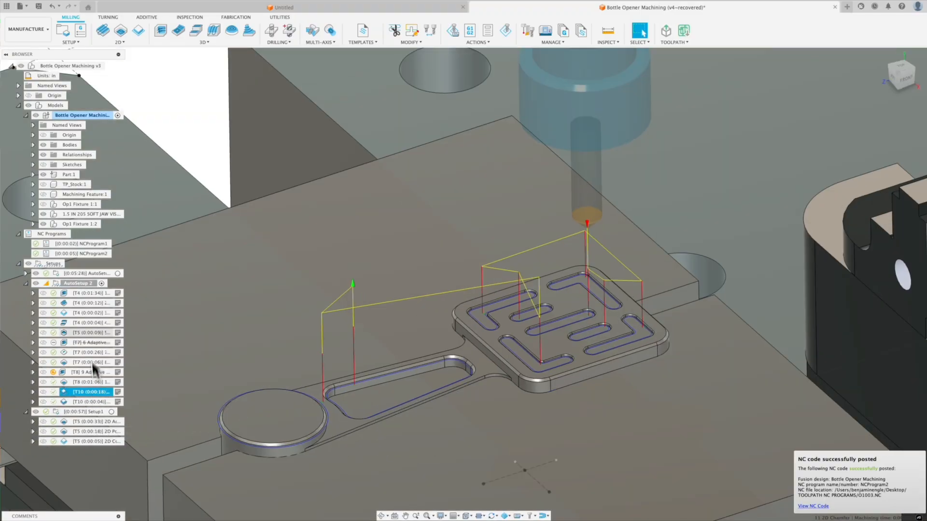
click(77, 283)
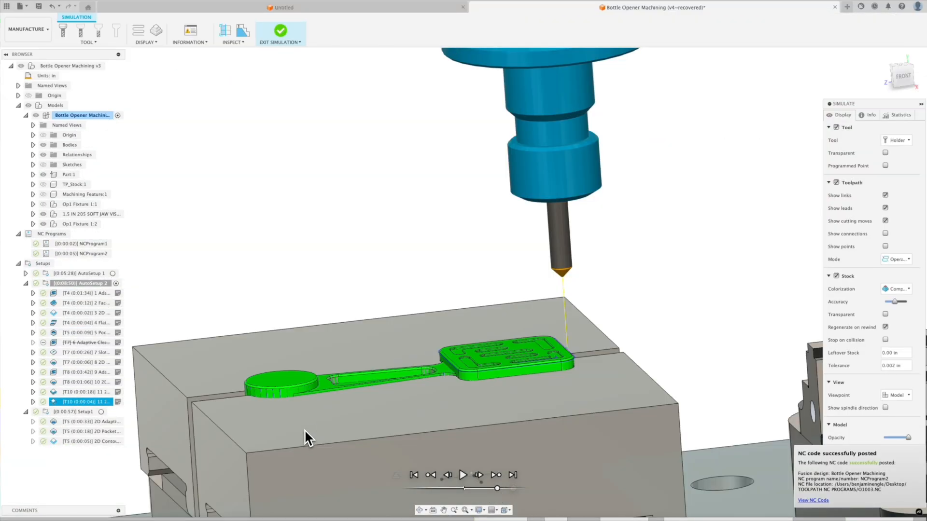
mouse_move(268, 437)
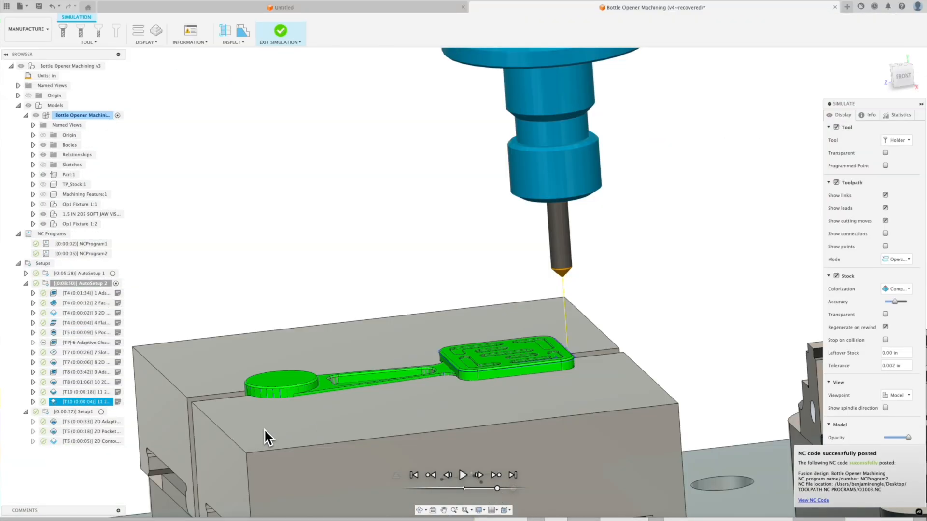